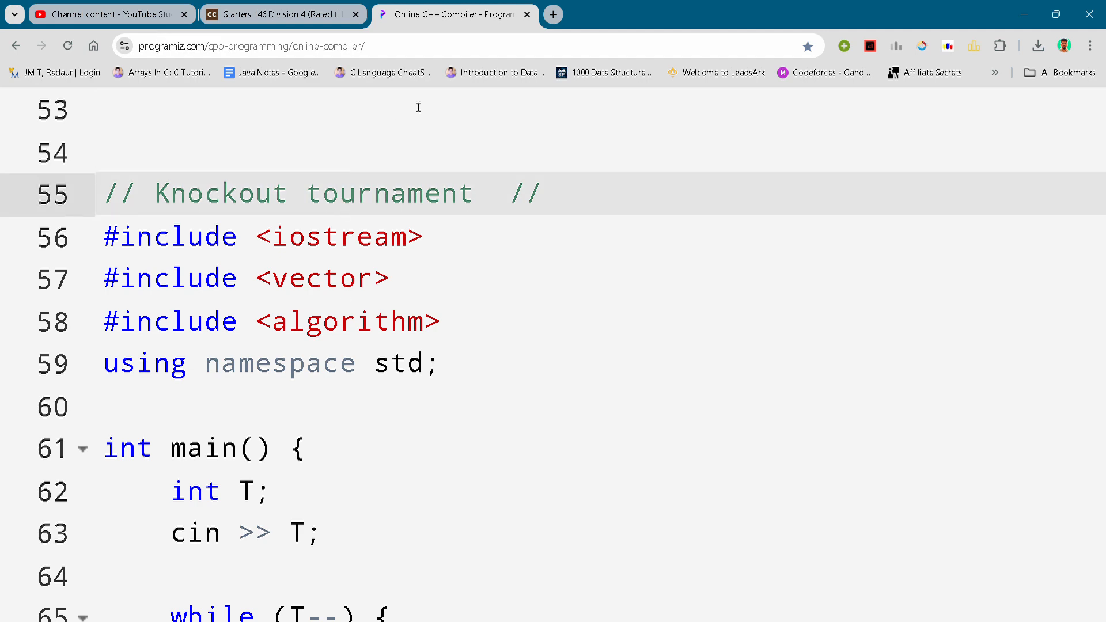
Scroll the editor from line 55 through result printing to return 0 and line 97.
{"action": "left_click", "coordinate": [283, 13]}
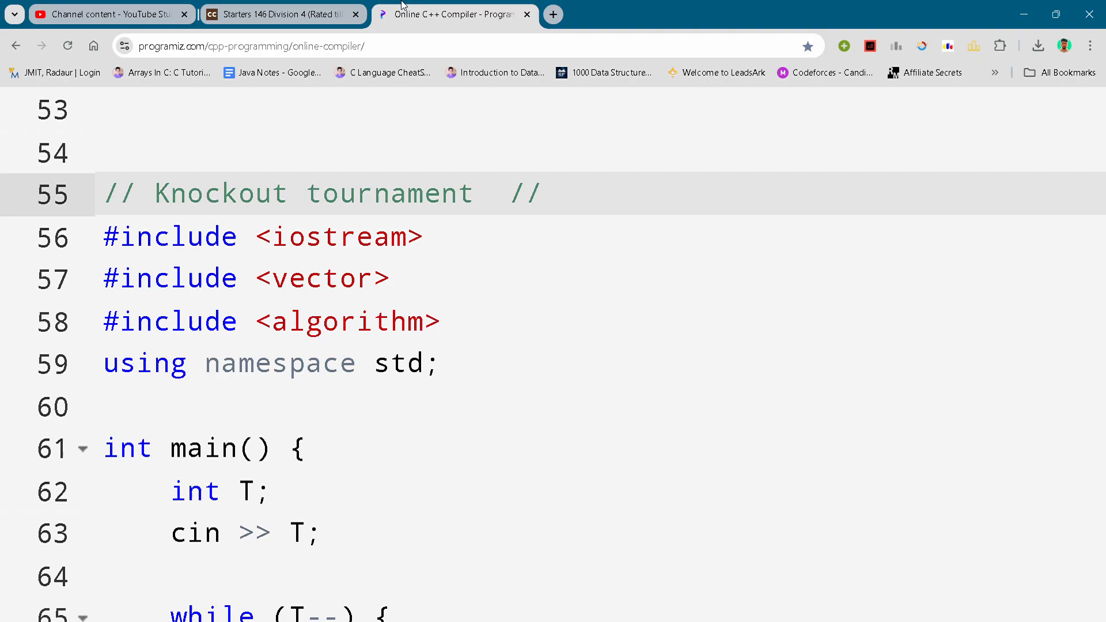
{"action": "left_click", "coordinate": [340, 193]}
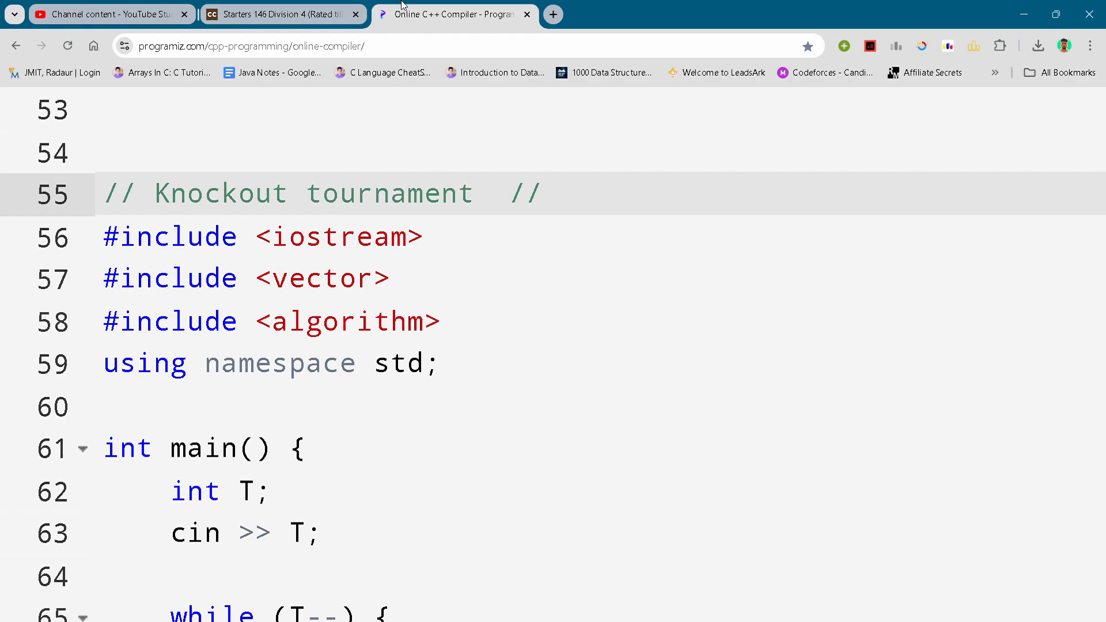
{"action": "left_click", "coordinate": [340, 193]}
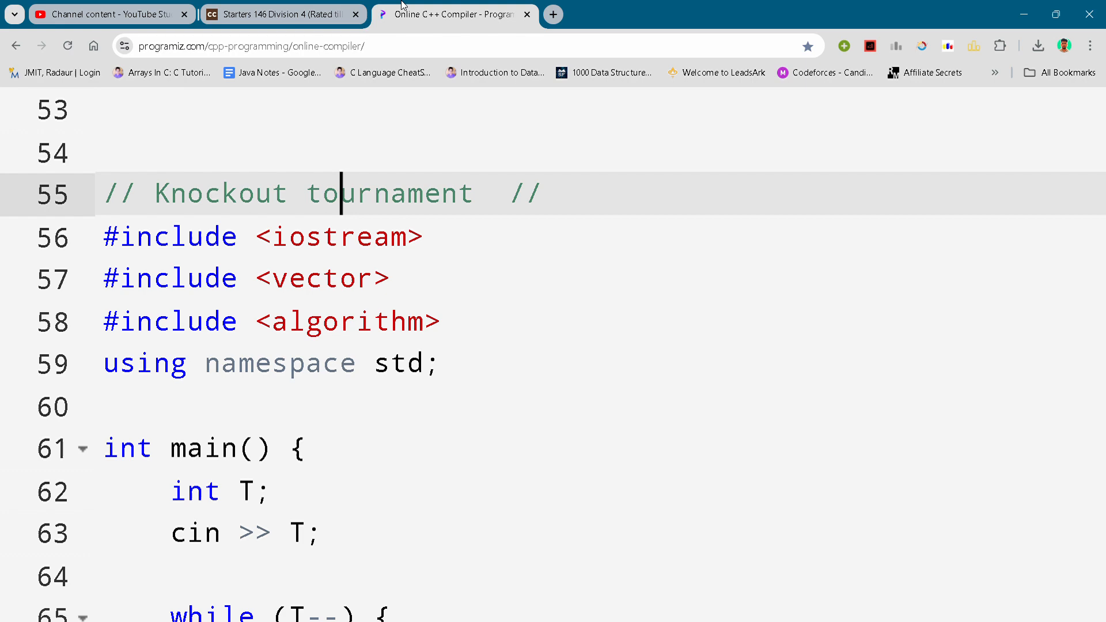
{"action": "scroll", "scroll_direction": "down", "scroll_amount": 3}
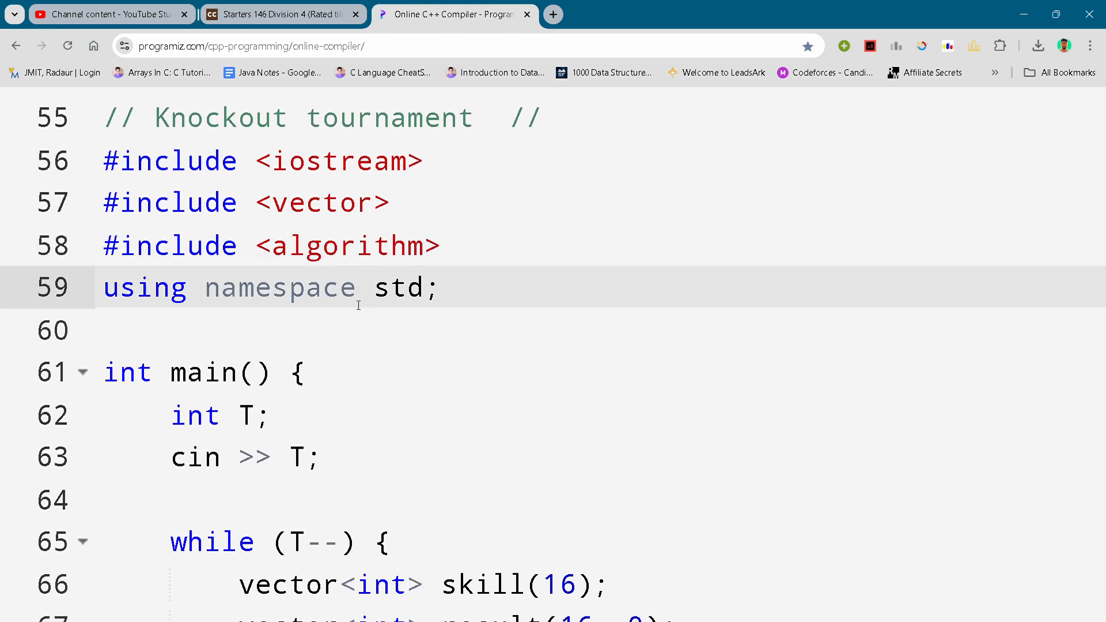
{"action": "scroll", "scroll_direction": "down", "scroll_amount": 3}
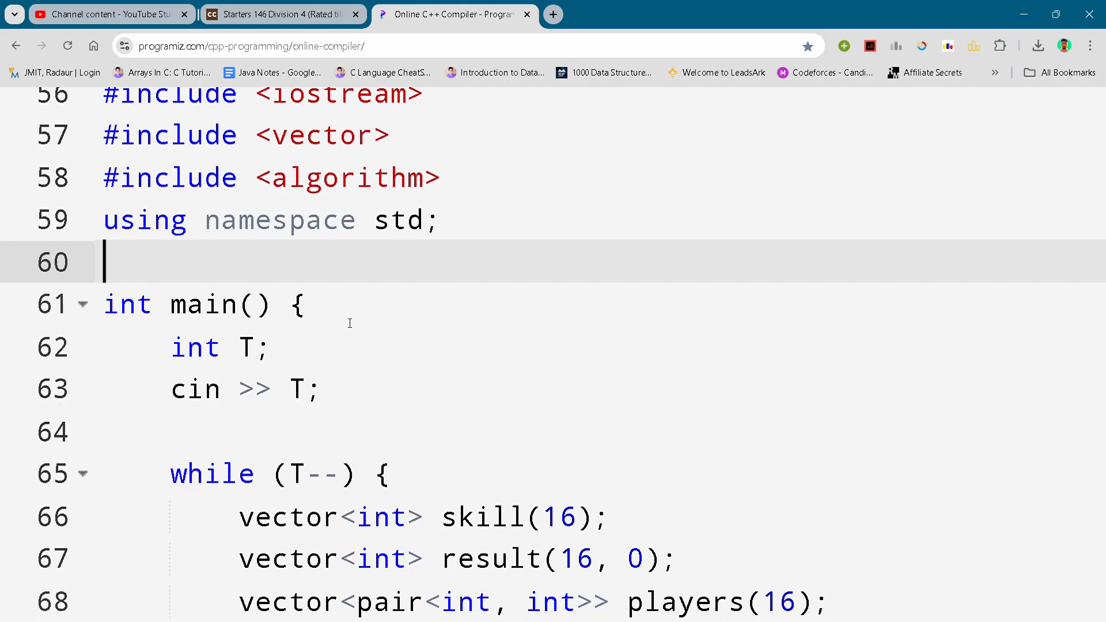
{"action": "scroll", "scroll_direction": "down", "scroll_amount": 3}
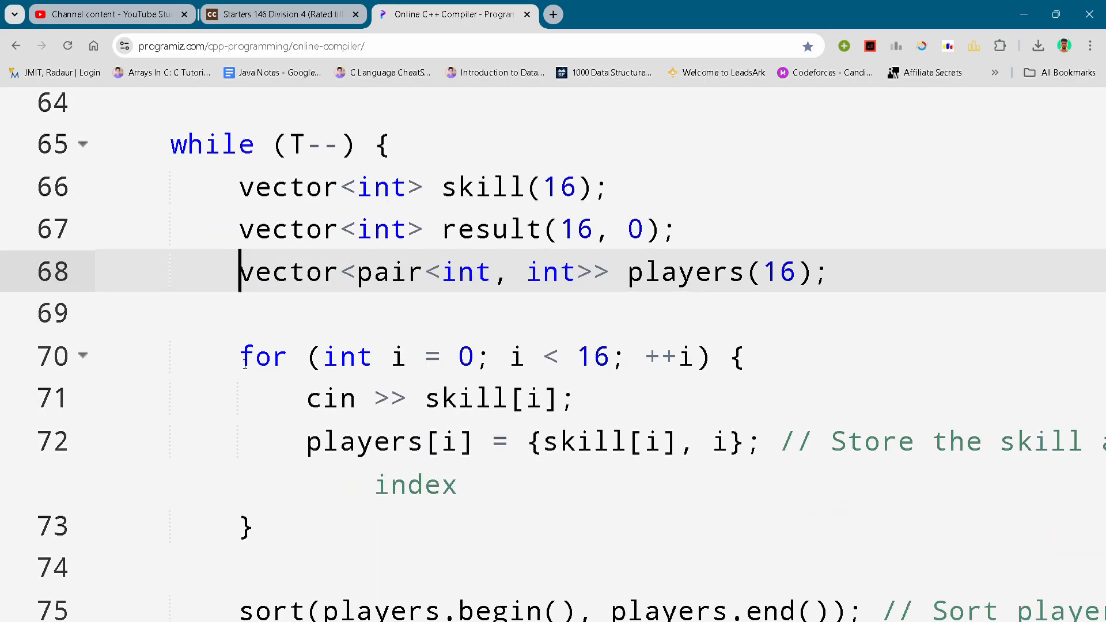
{"action": "scroll", "scroll_direction": "down", "scroll_amount": 3}
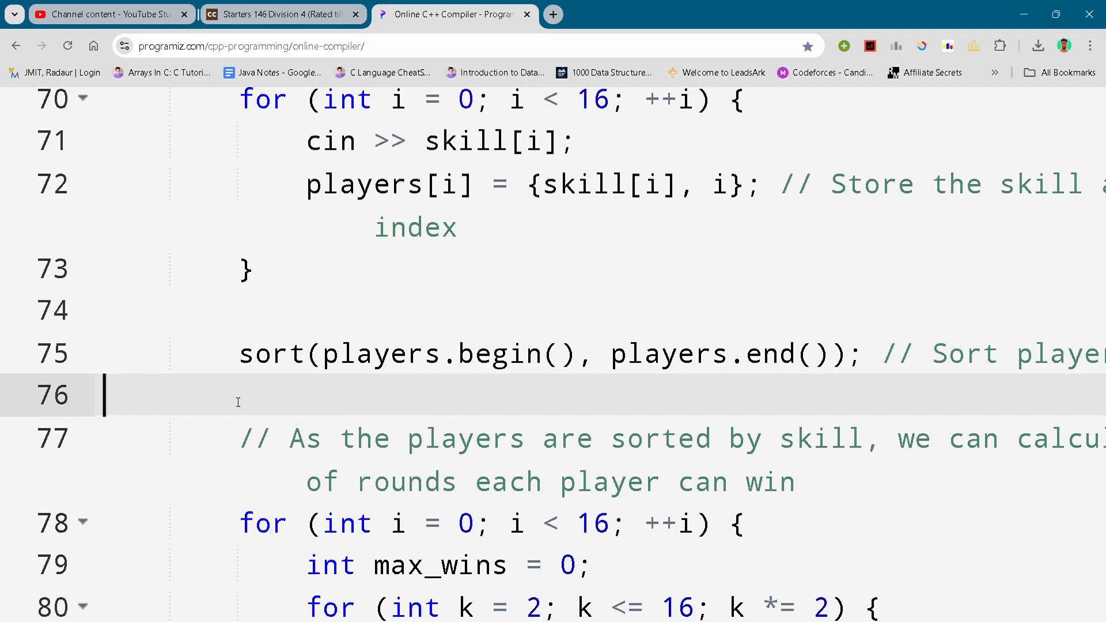
{"action": "scroll", "scroll_direction": "down", "scroll_amount": 3}
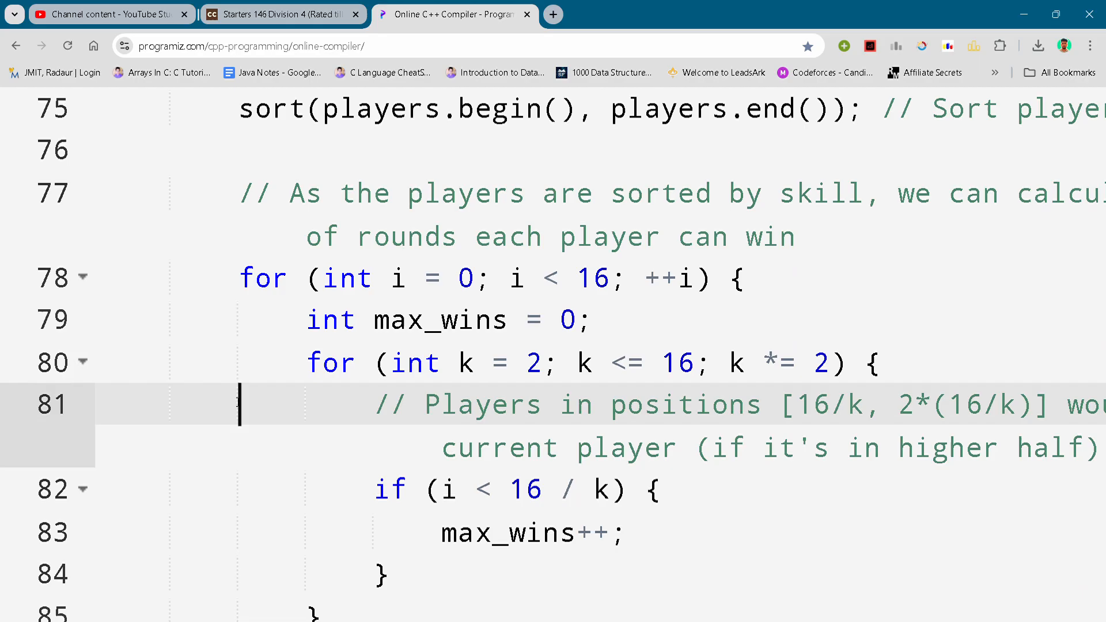
{"action": "scroll", "scroll_direction": "down", "scroll_amount": 3}
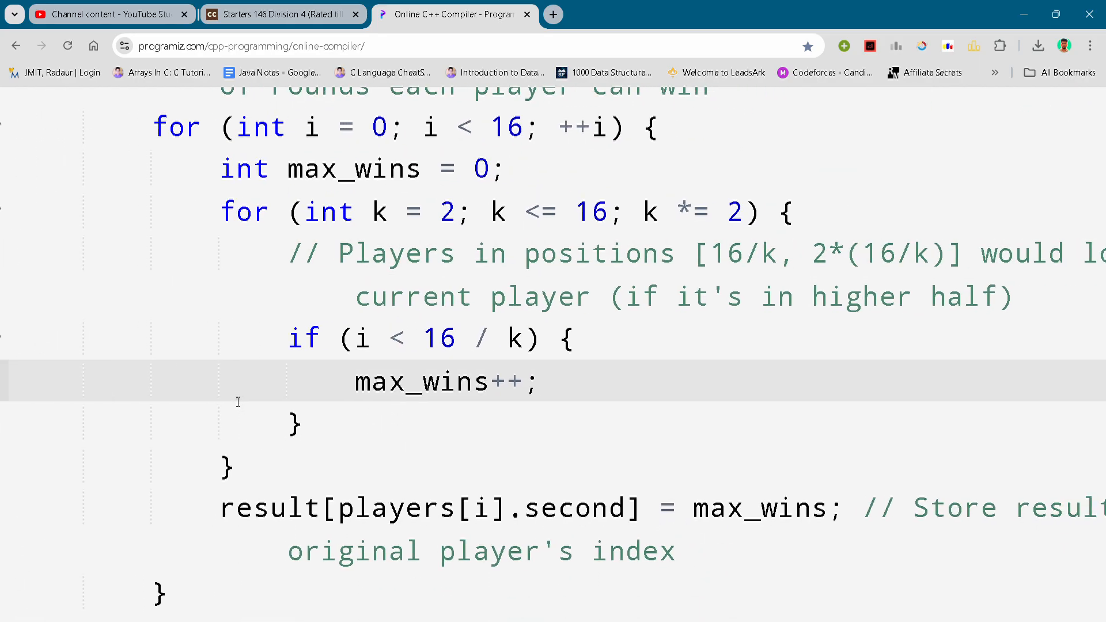
{"action": "scroll", "scroll_direction": "down", "scroll_amount": 3}
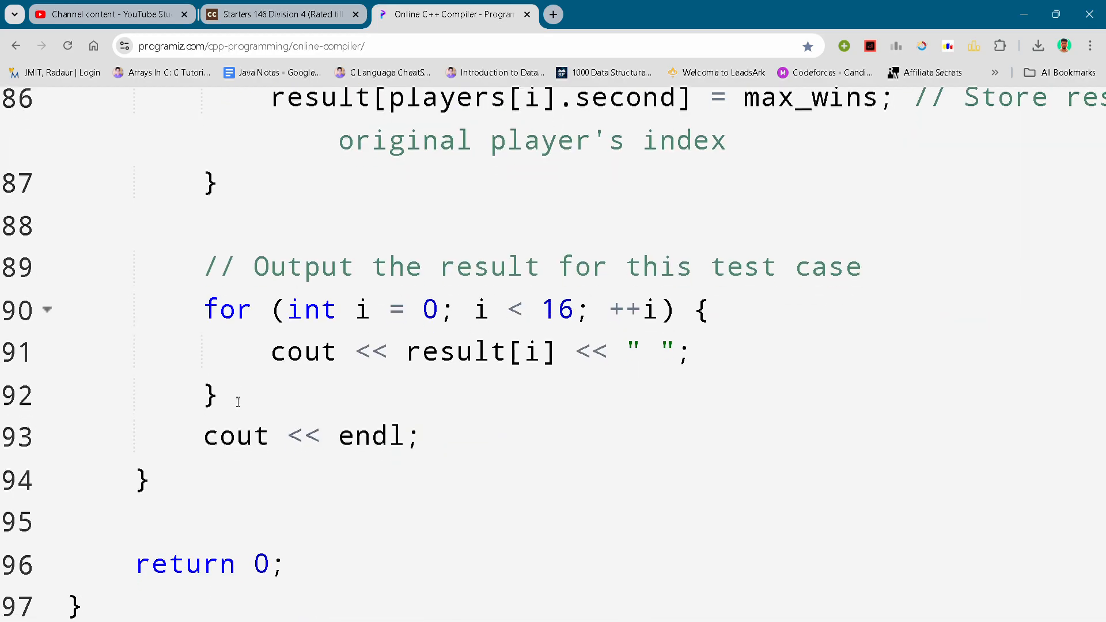
{"action": "left_click", "coordinate": [176, 333]}
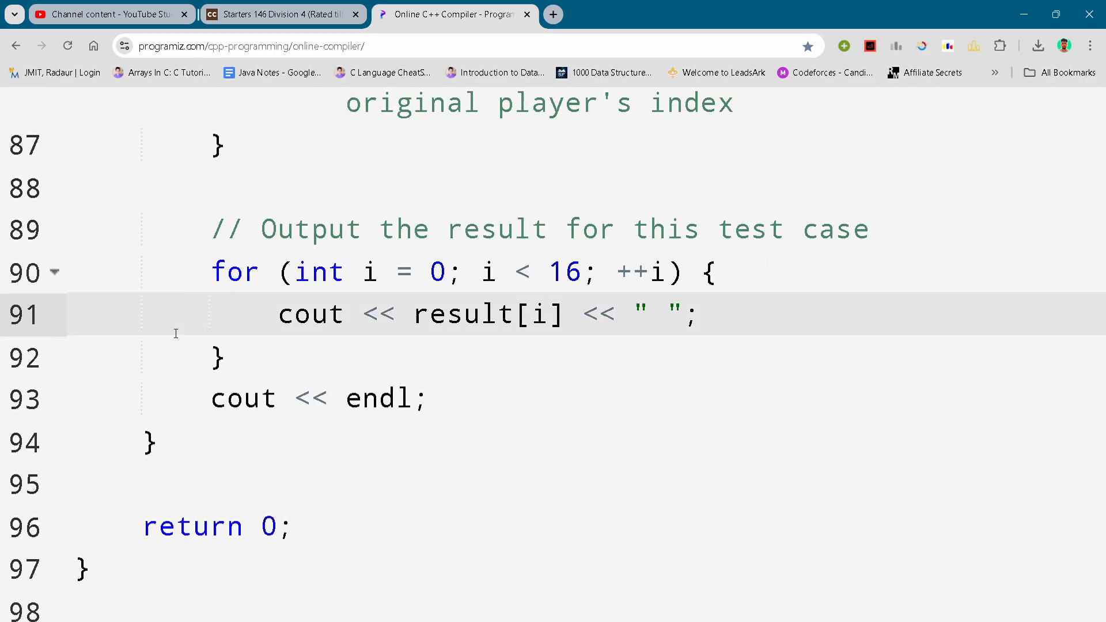